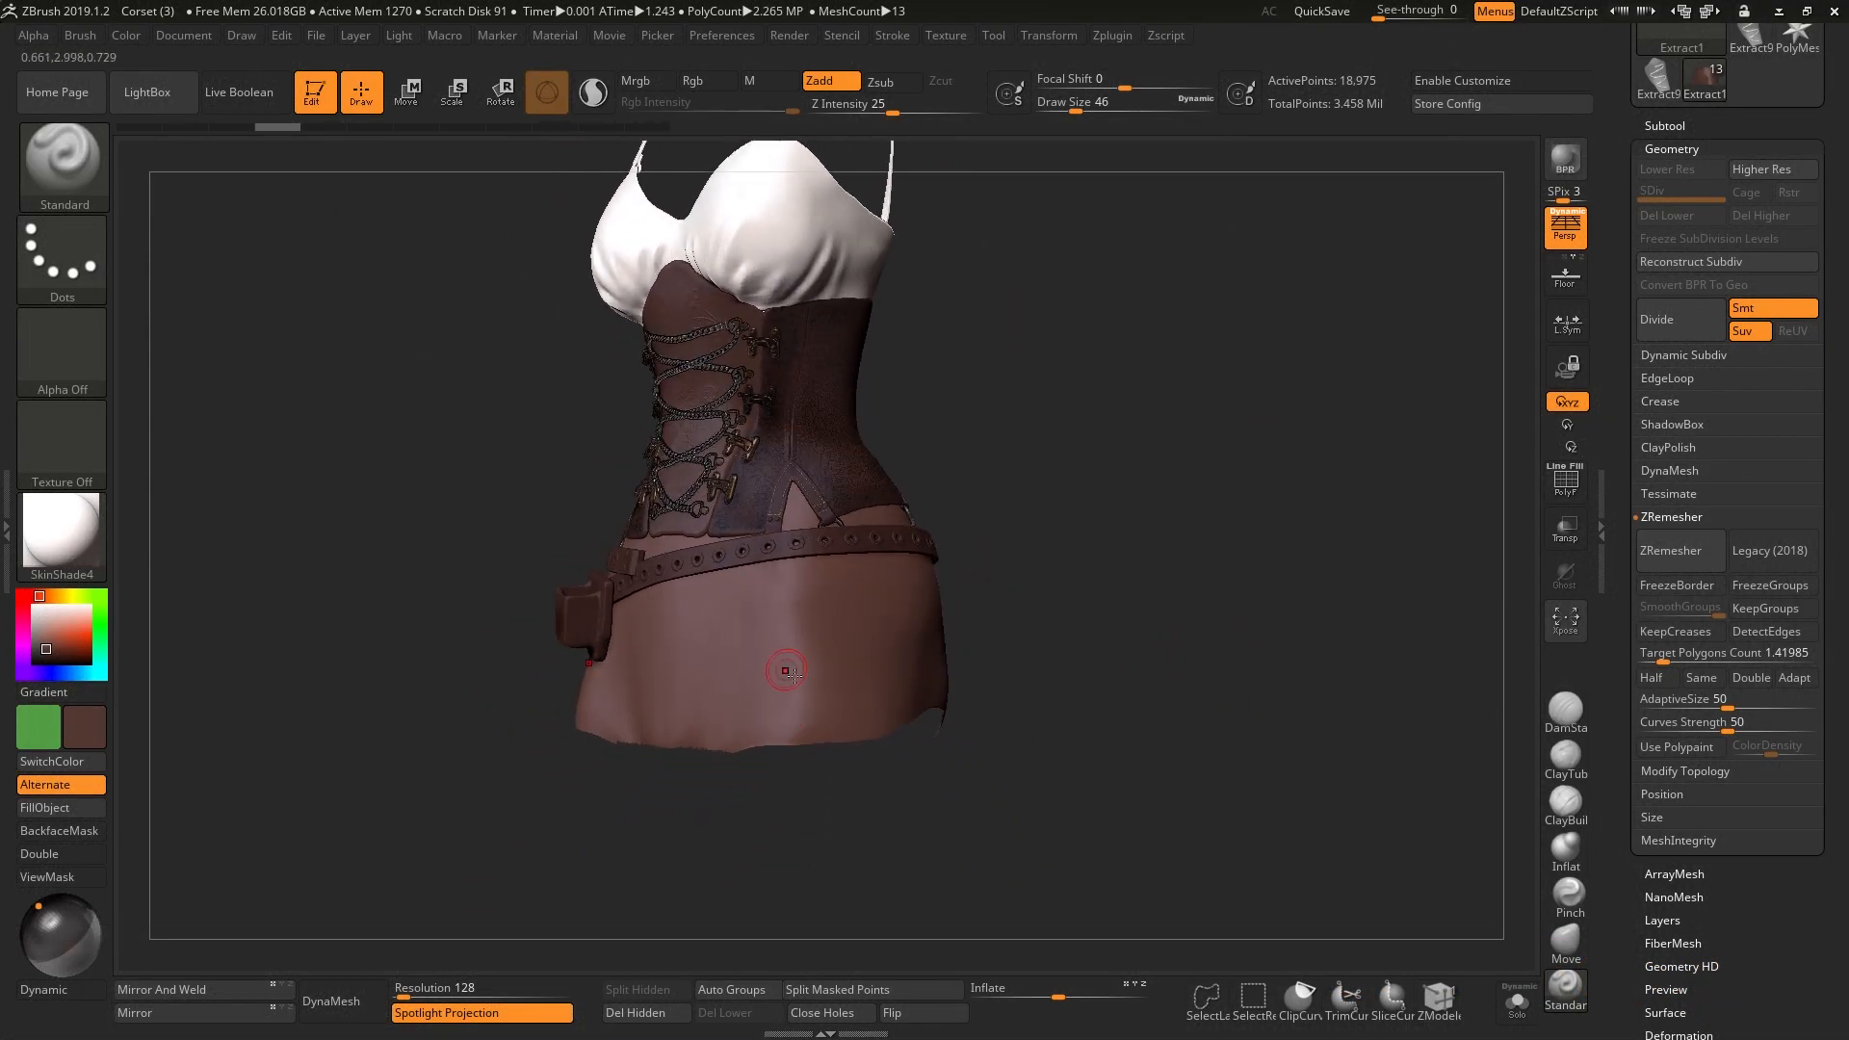
- Show the skirt's polyframe wireframe and solo it, hiding the corset
{"action": "left_click_drag", "start_coordinate": [787, 668], "coordinate": [1168, 645]}
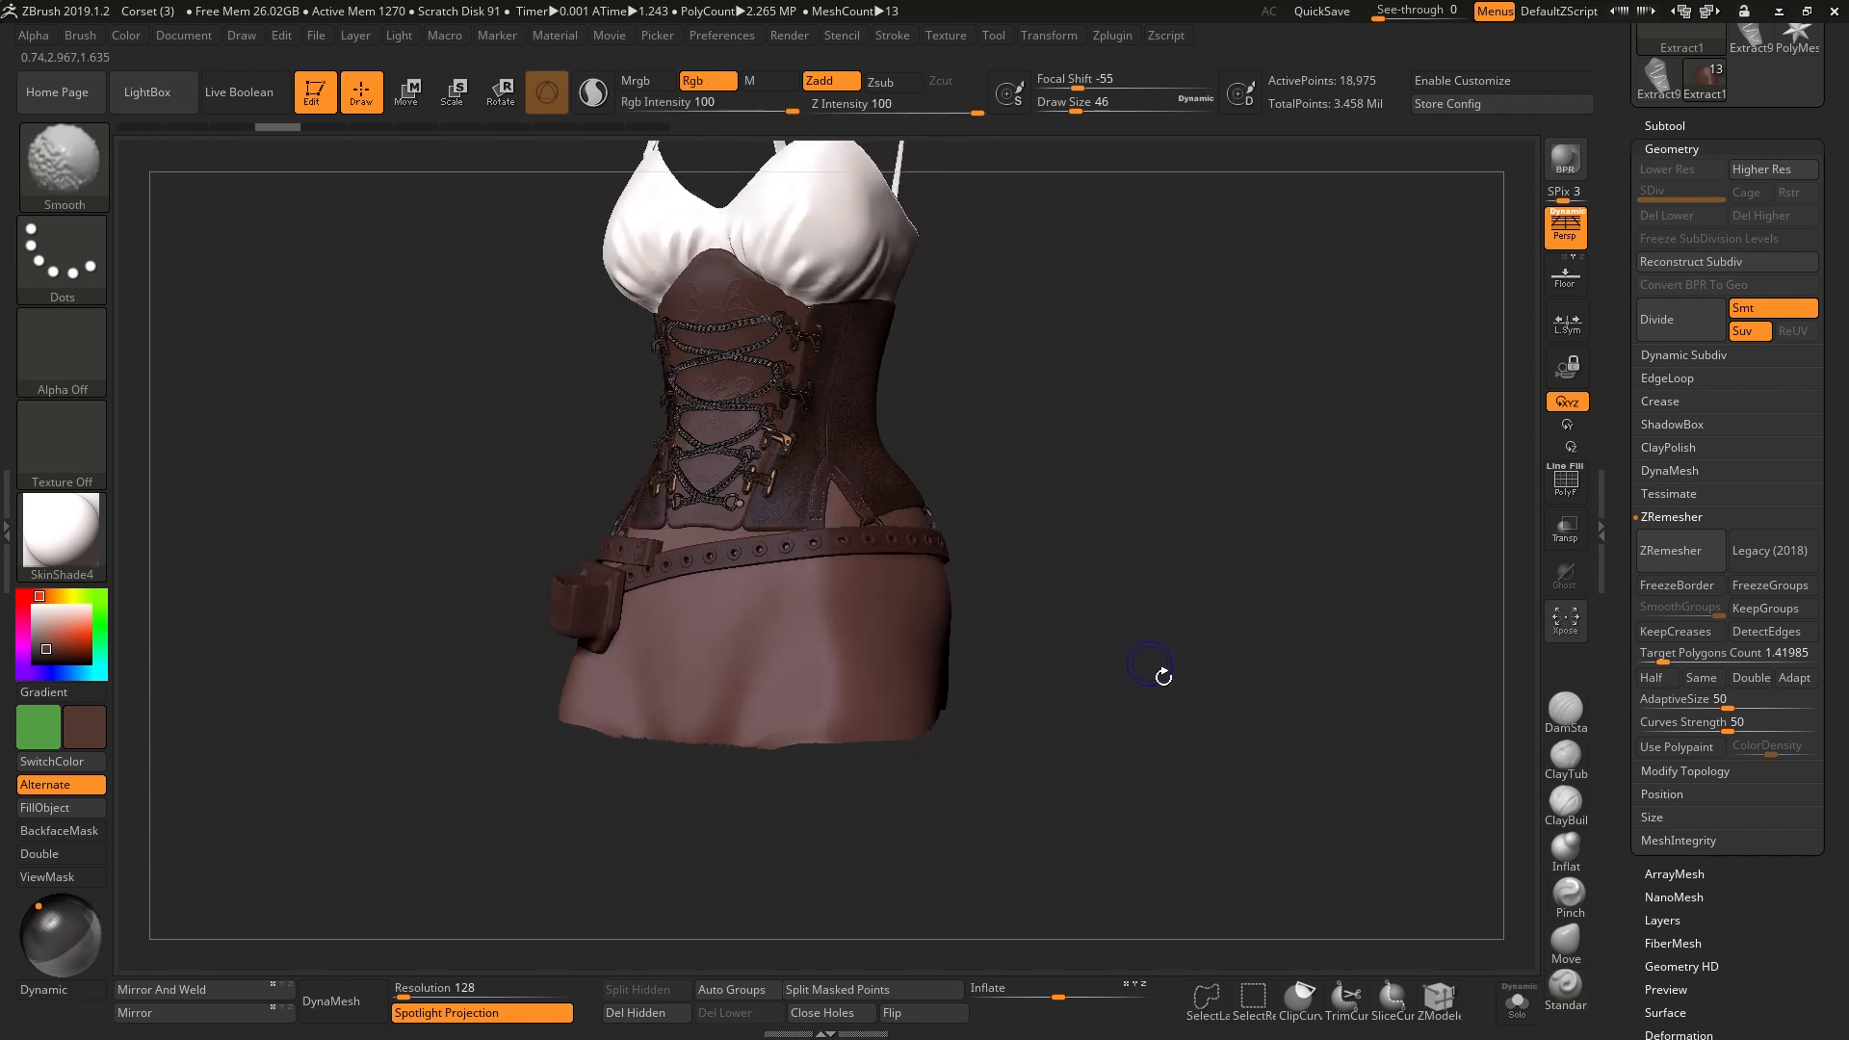
{"action": "key", "text": "shift+f"}
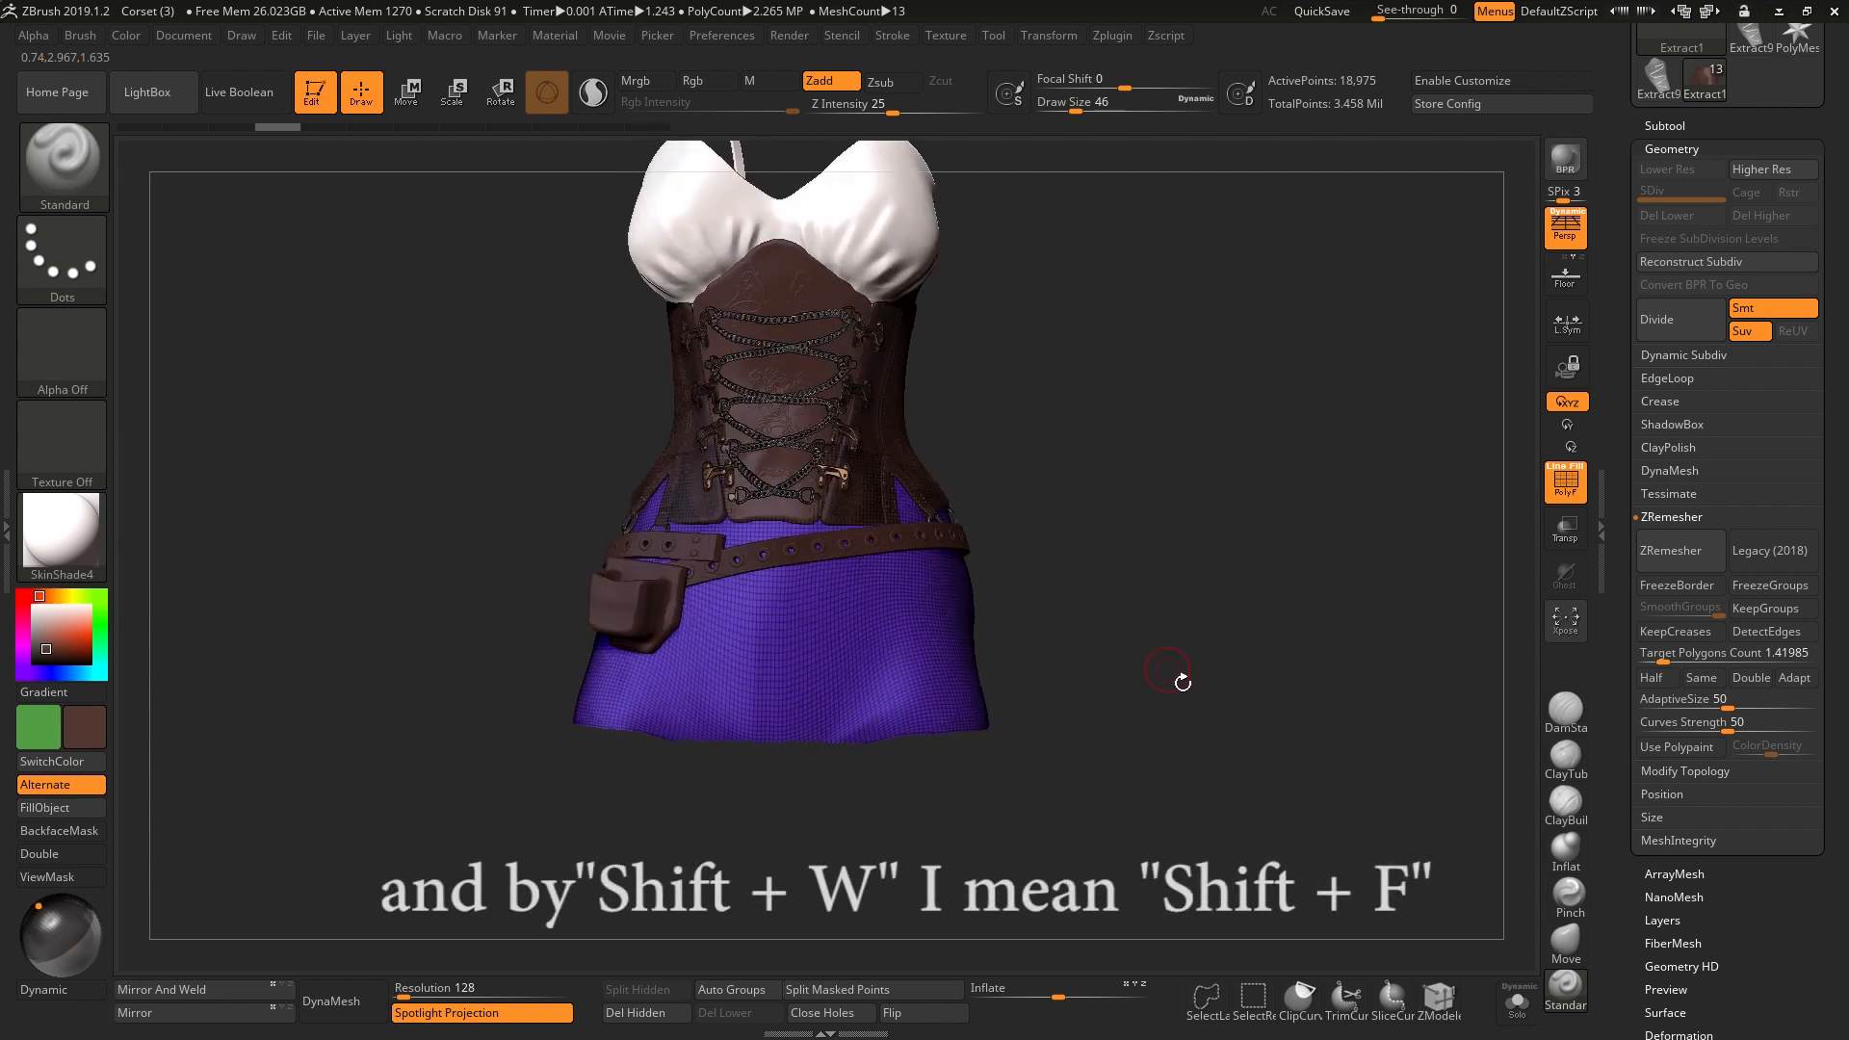
{"action": "left_click", "coordinate": [1517, 997]}
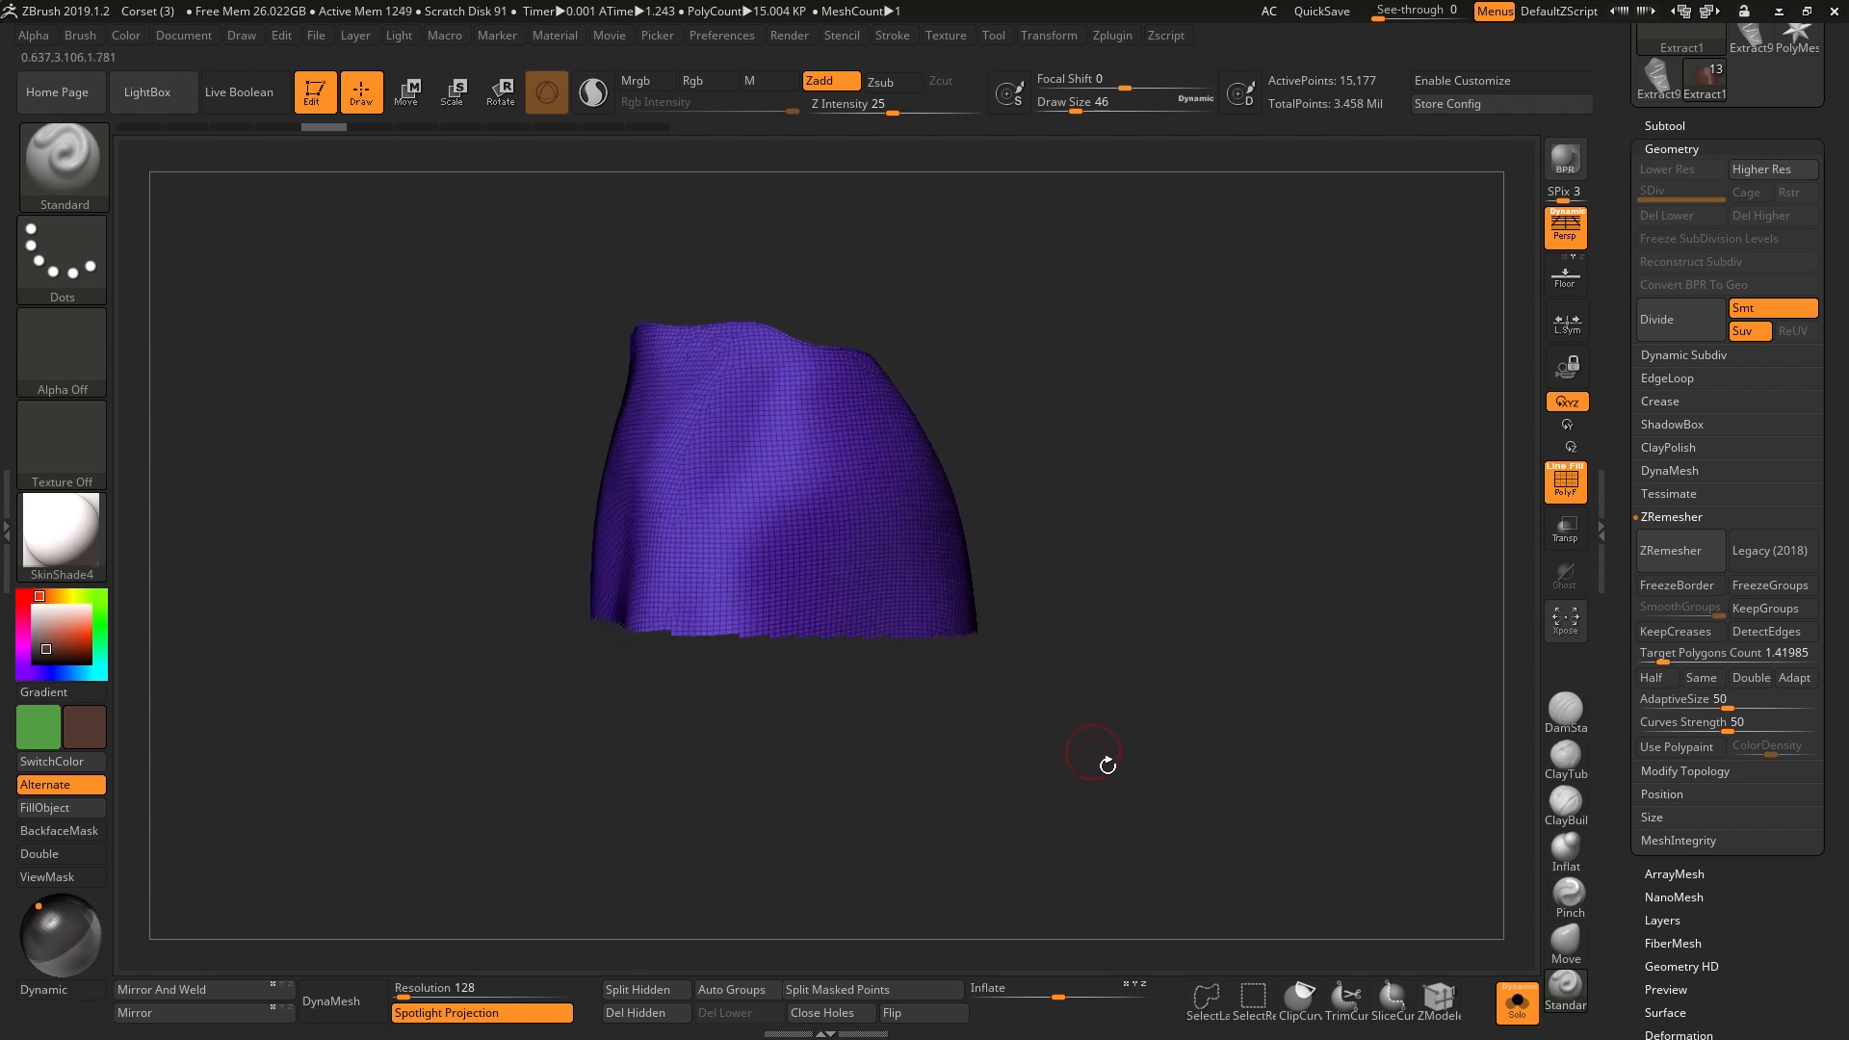
{"action": "left_click", "coordinate": [645, 1012]}
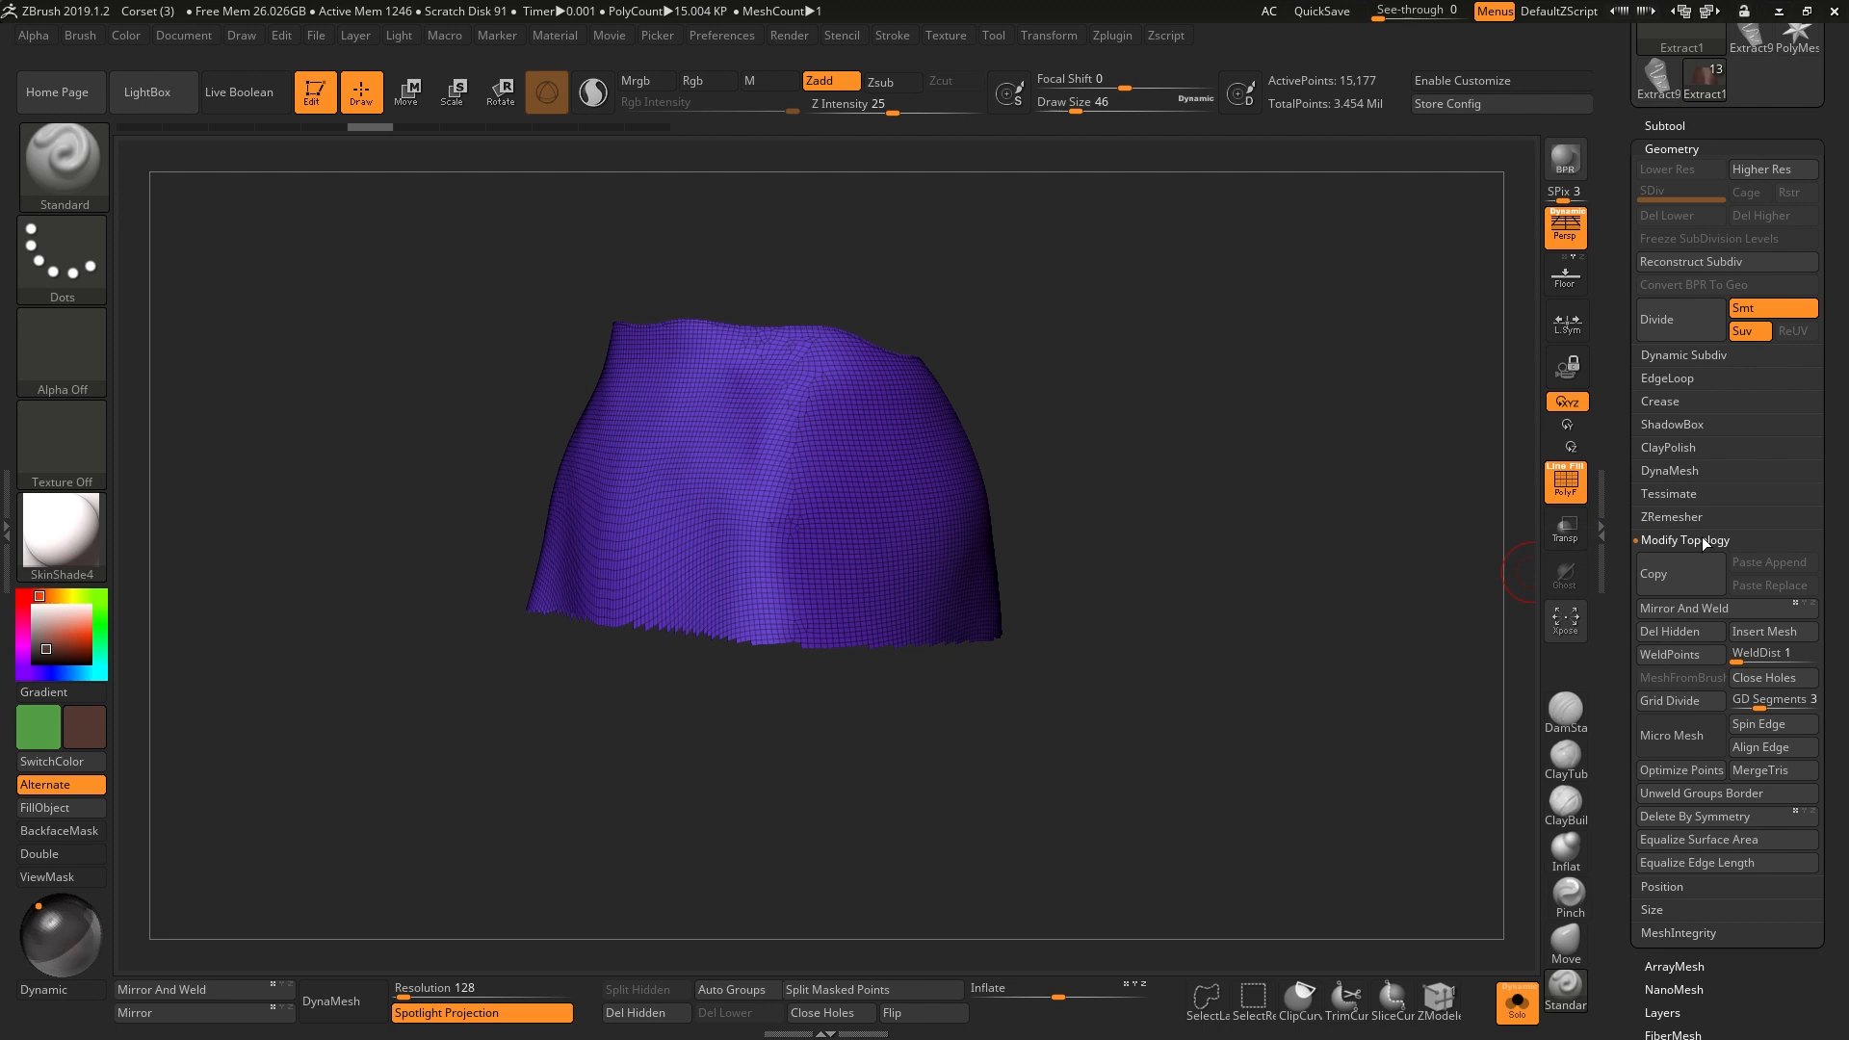
{"action": "left_click", "coordinate": [1687, 540]}
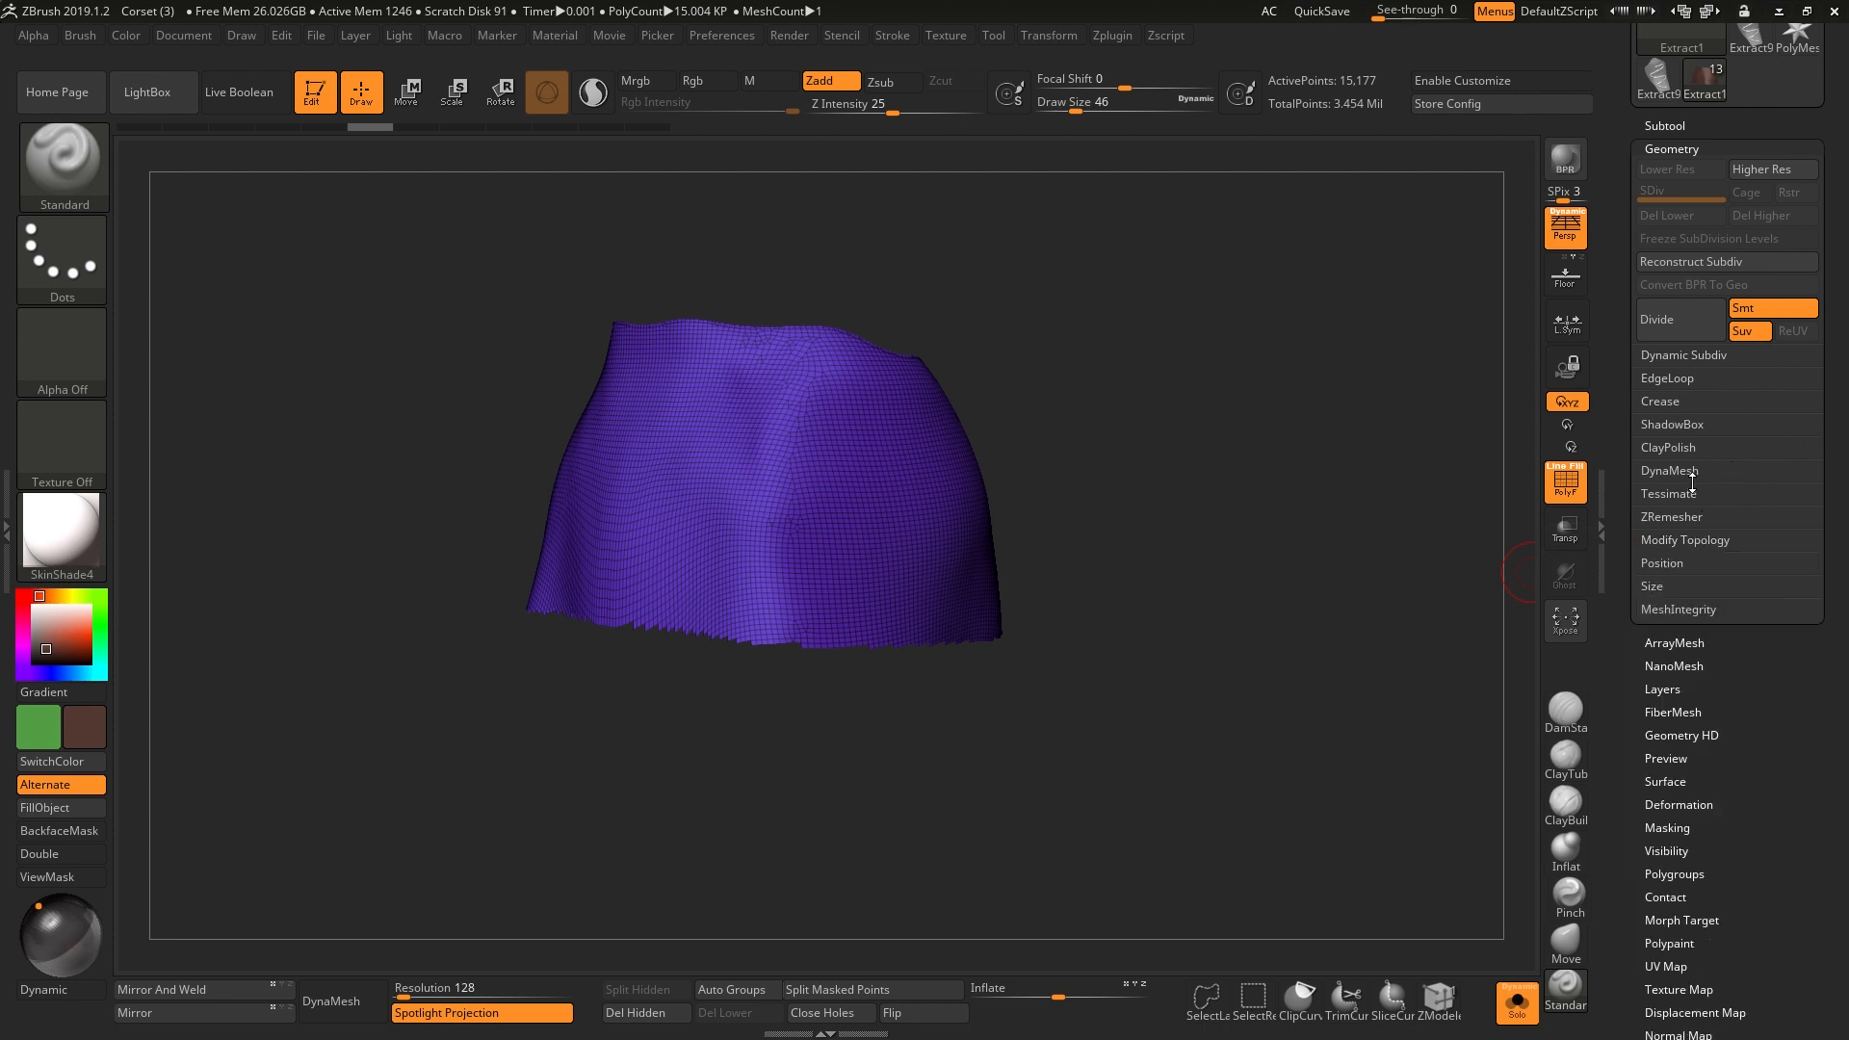
{"action": "left_click", "coordinate": [1671, 516]}
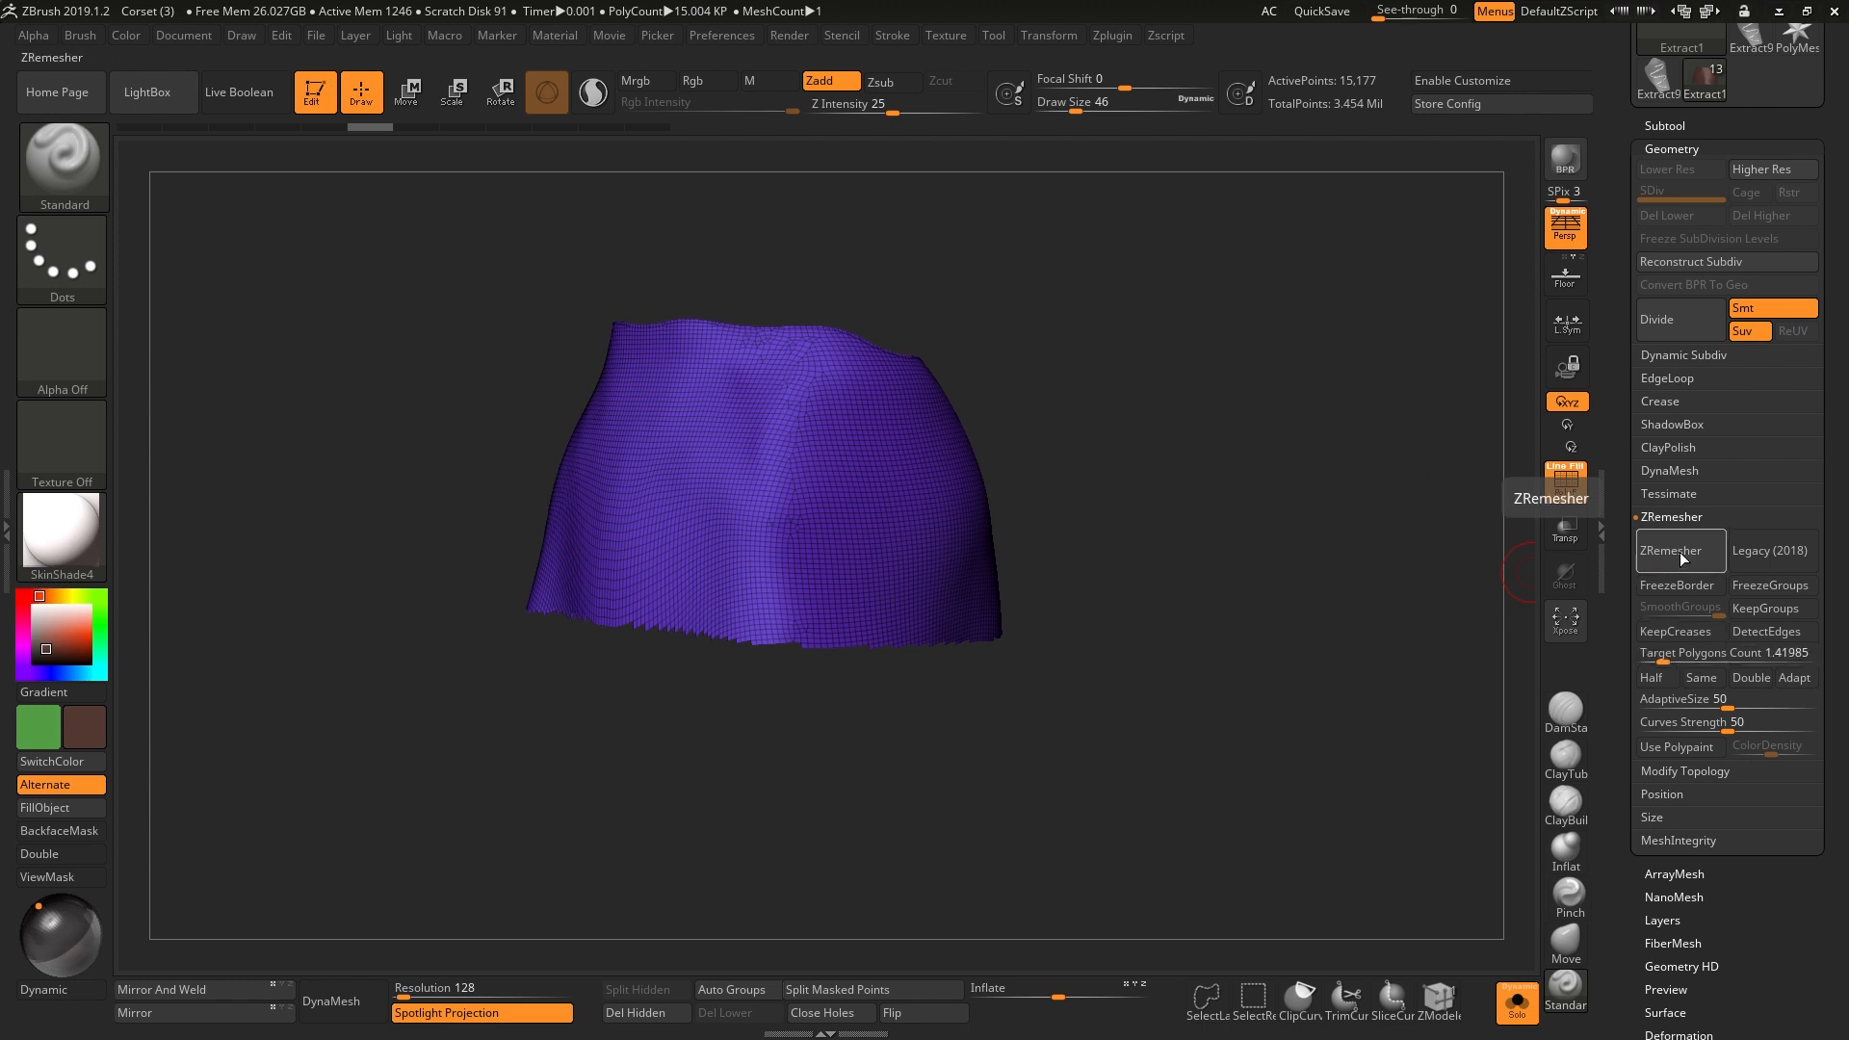
- Expand the EdgeLoop subpalette in Tool > Geometry for the skirt
{"action": "left_click", "coordinate": [1663, 550]}
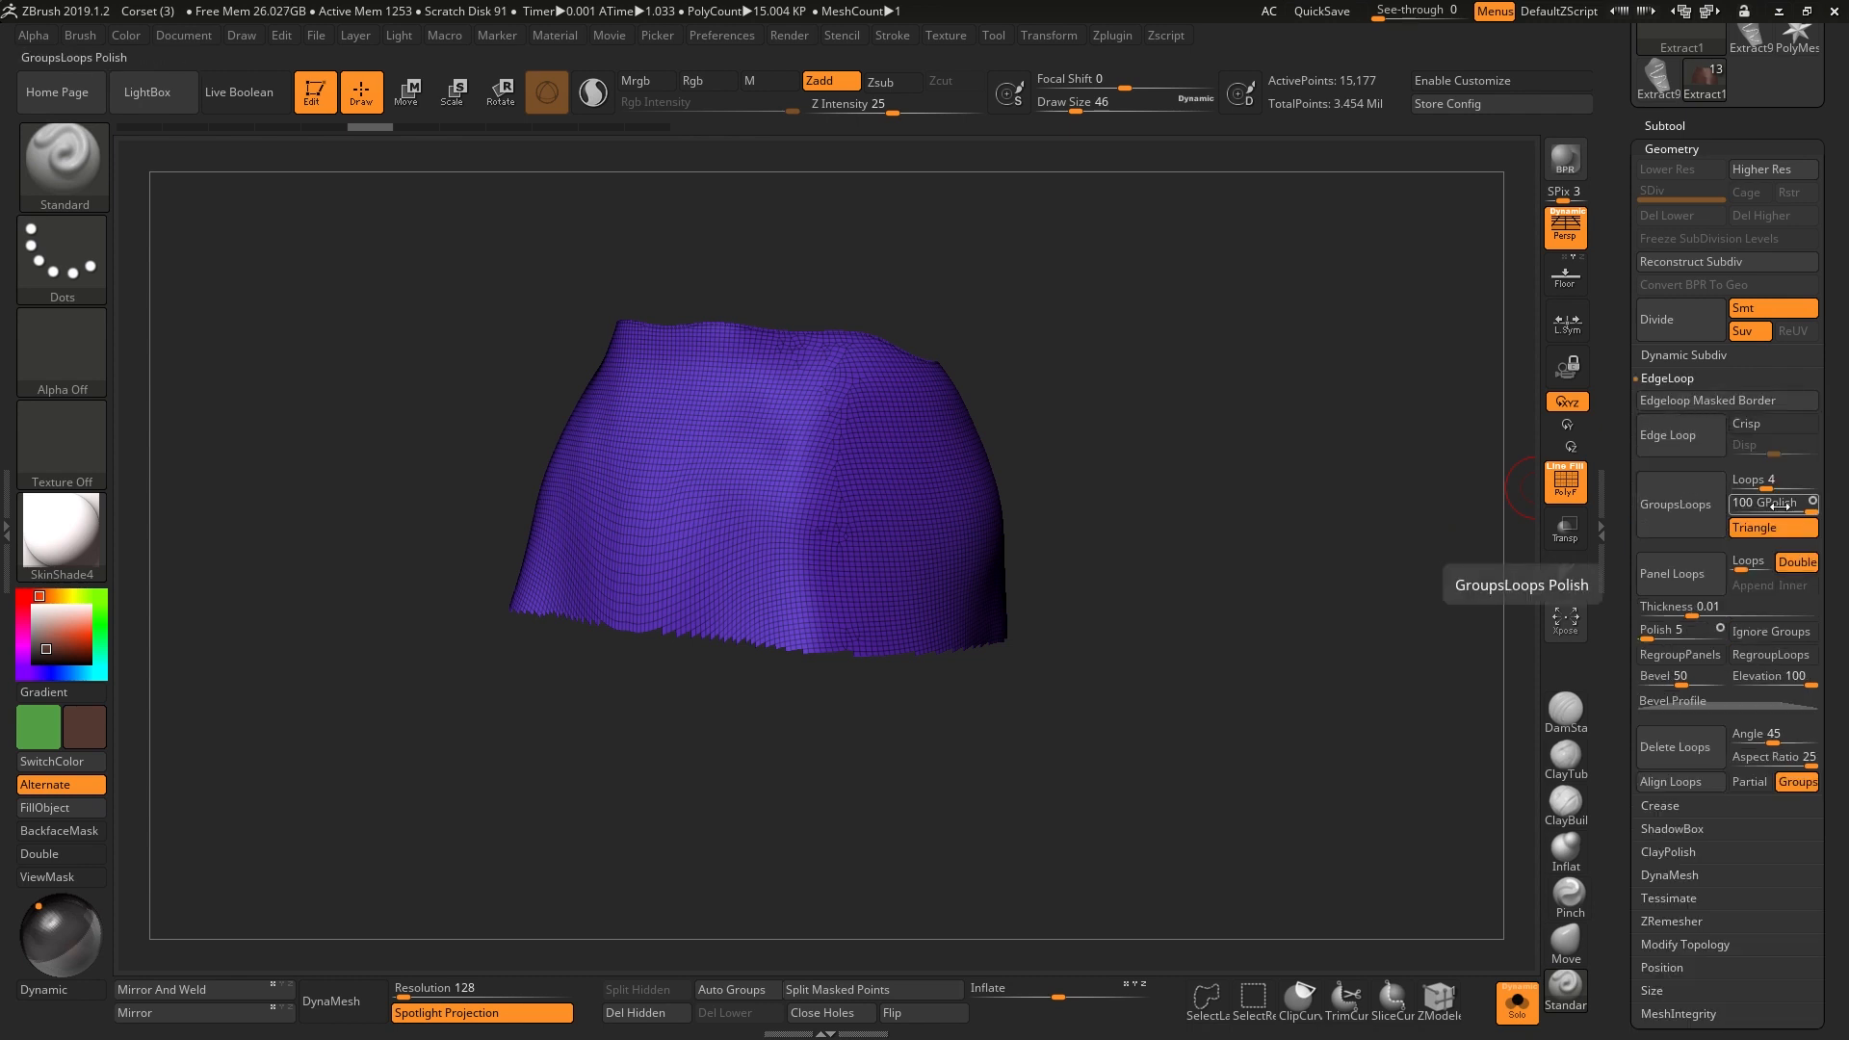
- Add GroupsLoops borders and ZRemesh the skirt down to about 2,700 points
{"action": "left_click", "coordinate": [1677, 504]}
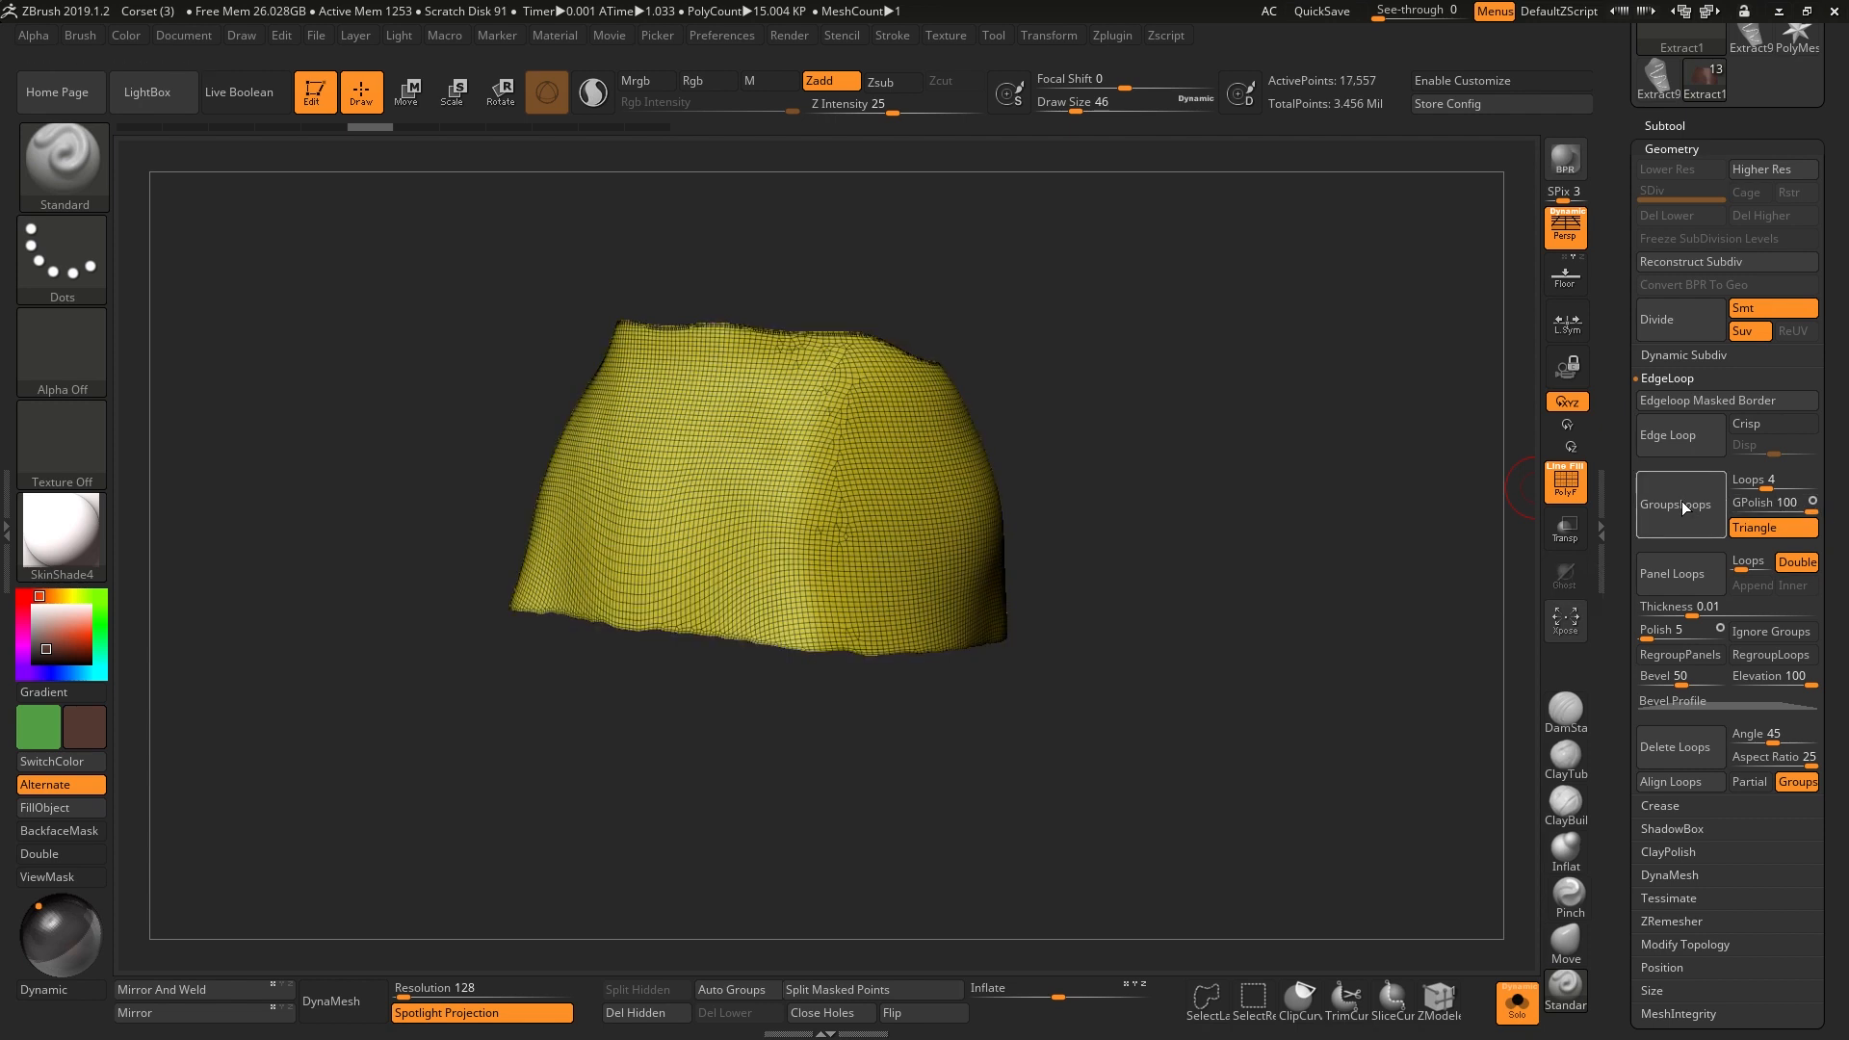
{"action": "left_click", "coordinate": [1677, 505]}
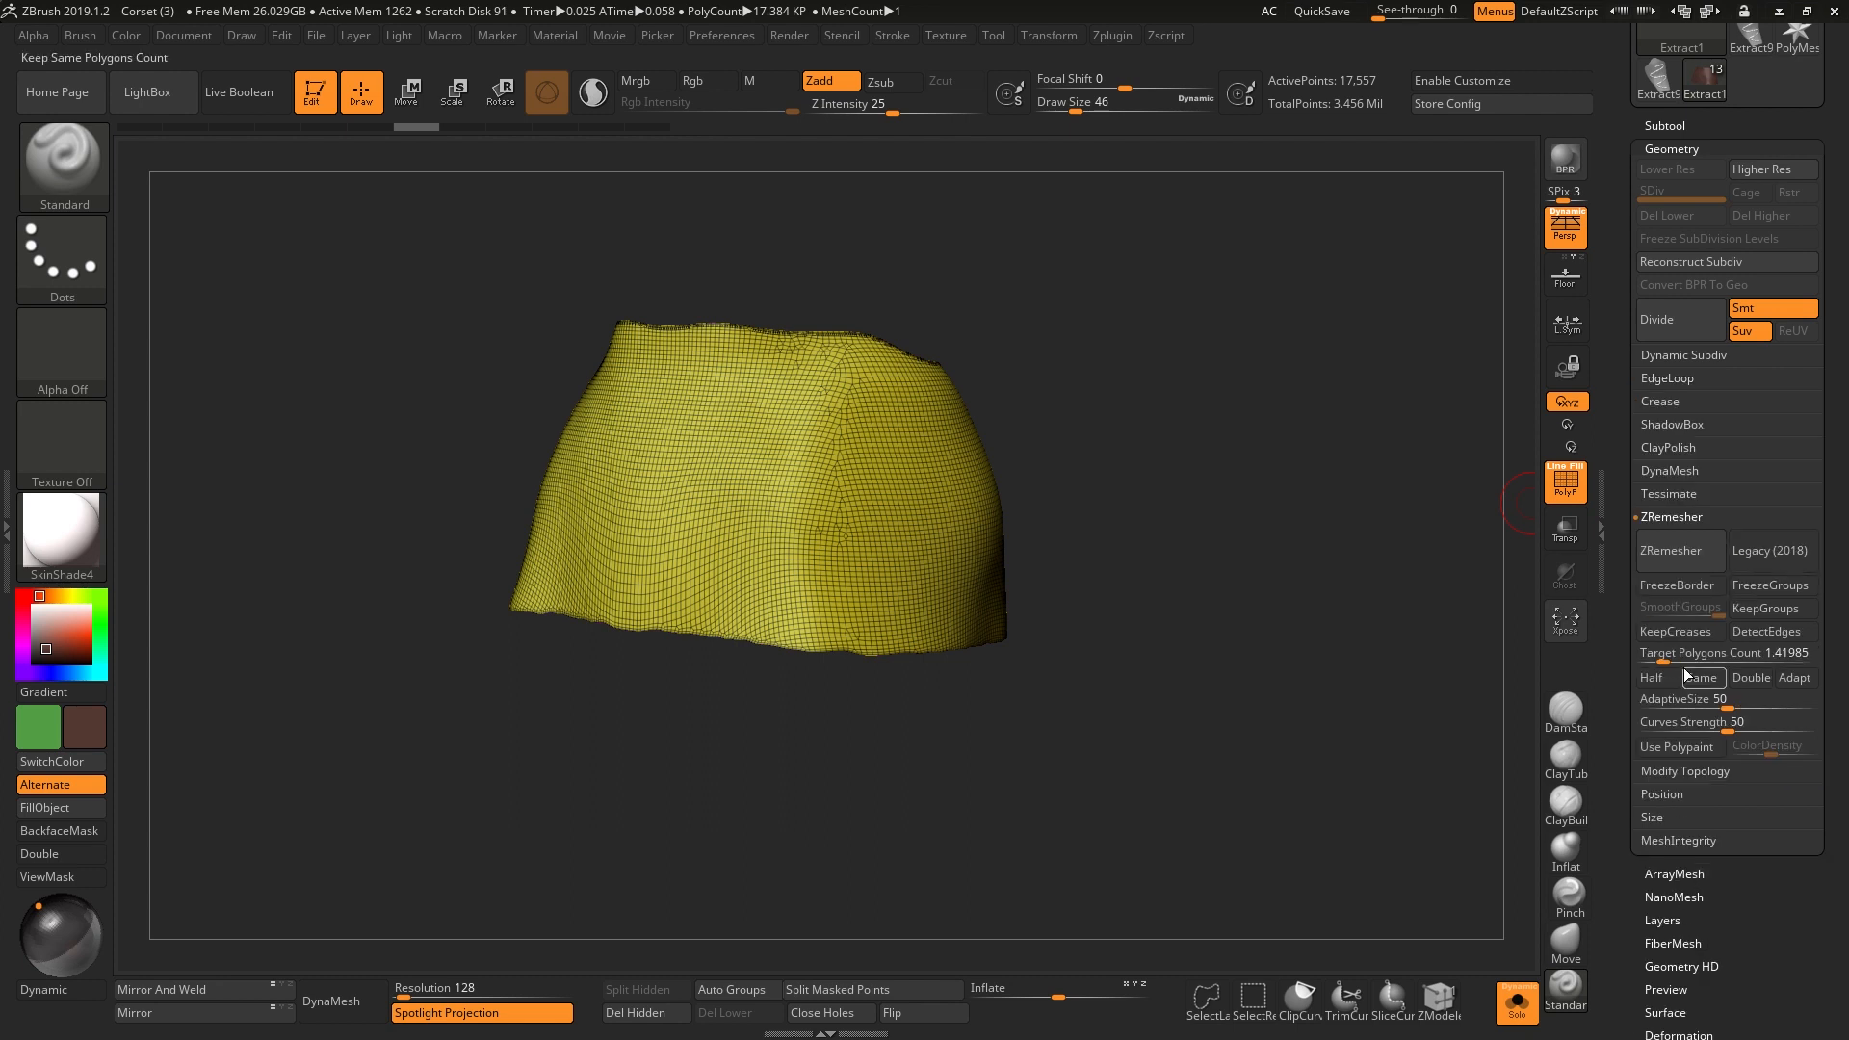
{"action": "left_click", "coordinate": [1676, 551]}
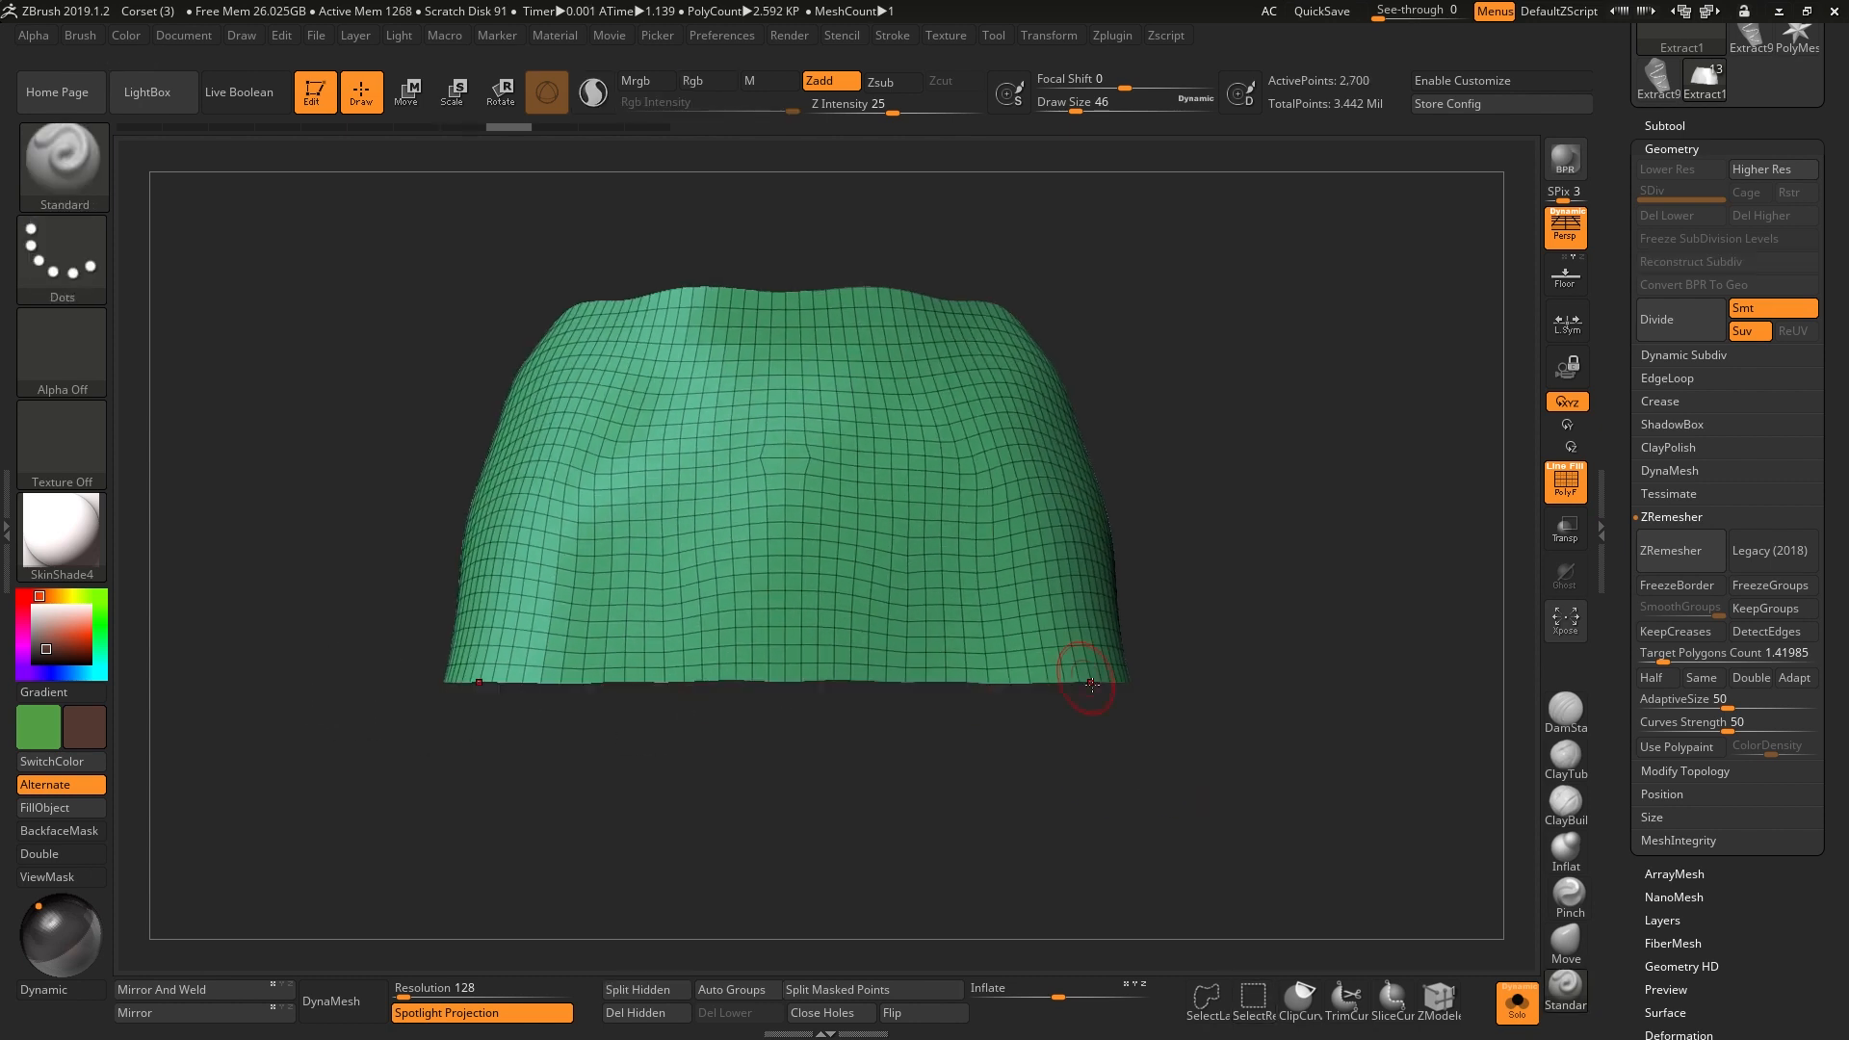
- Turn the skirt to the front view and mask the hem band
{"action": "left_click_drag", "start_coordinate": [1091, 684], "coordinate": [965, 724]}
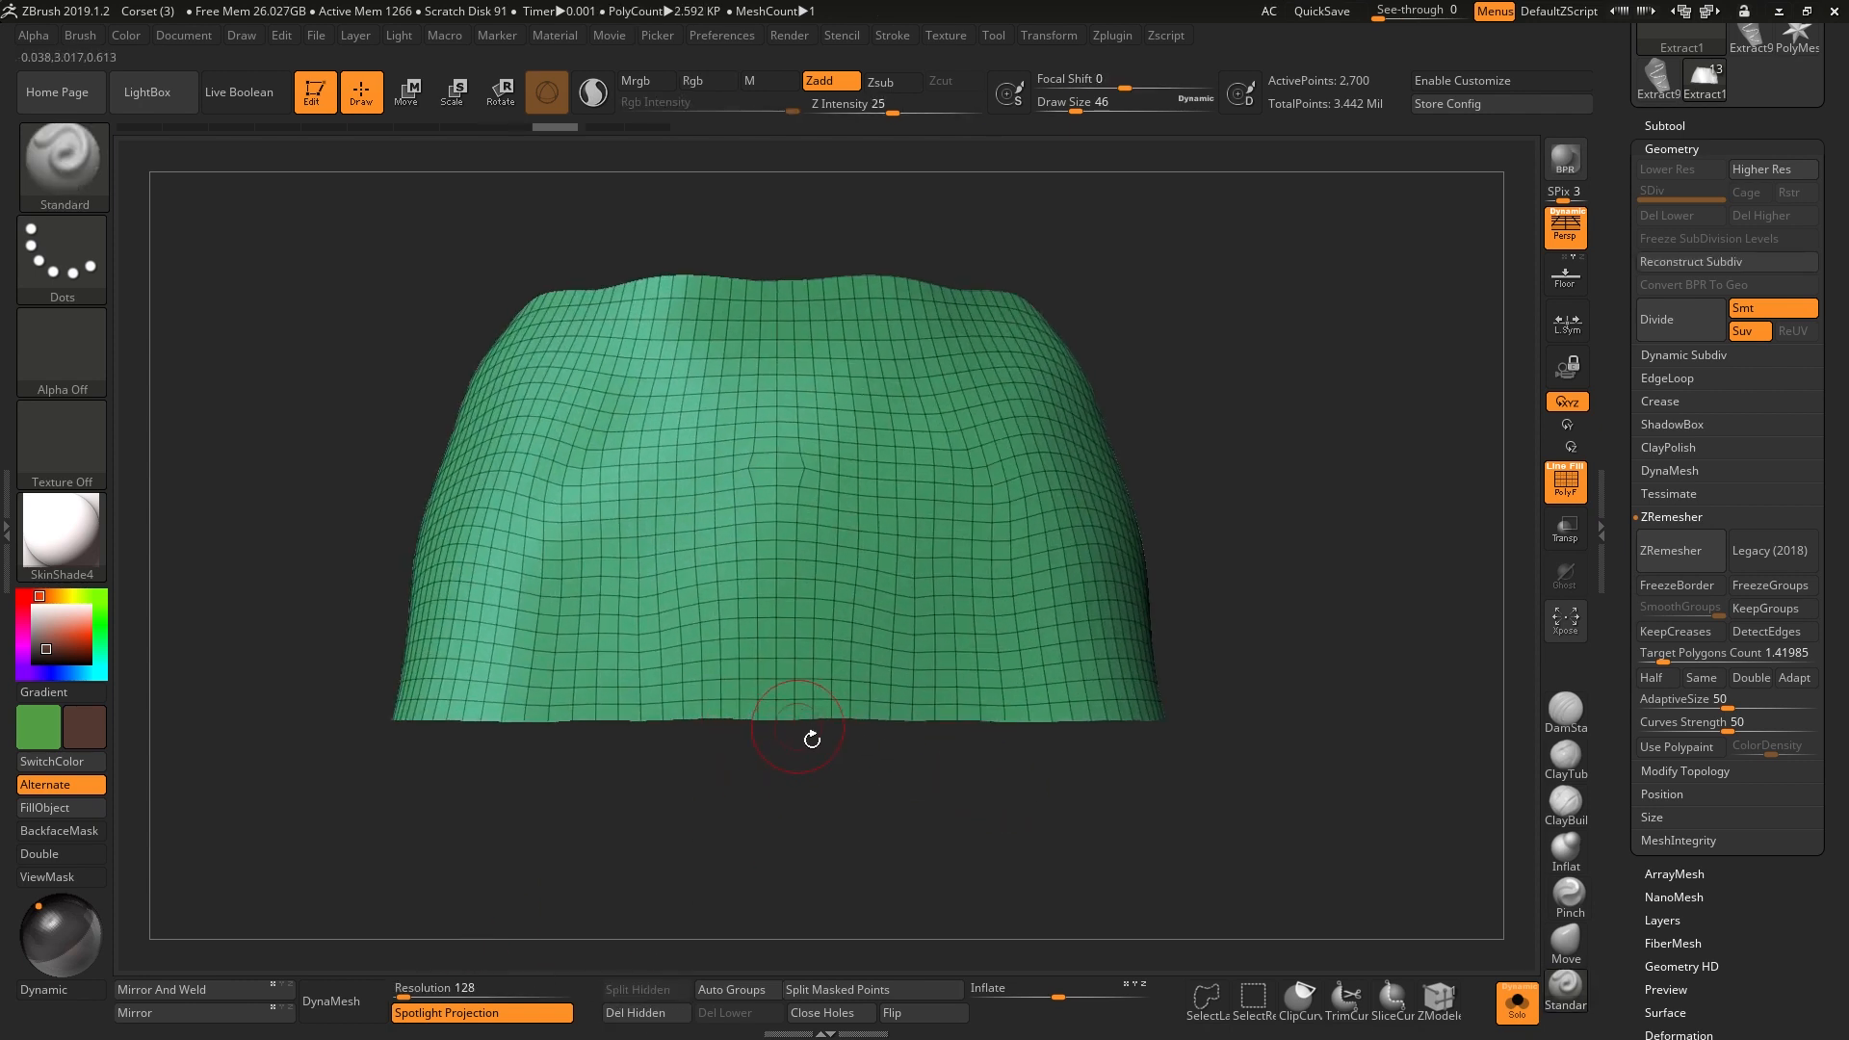
{"action": "left_click", "coordinate": [1438, 998]}
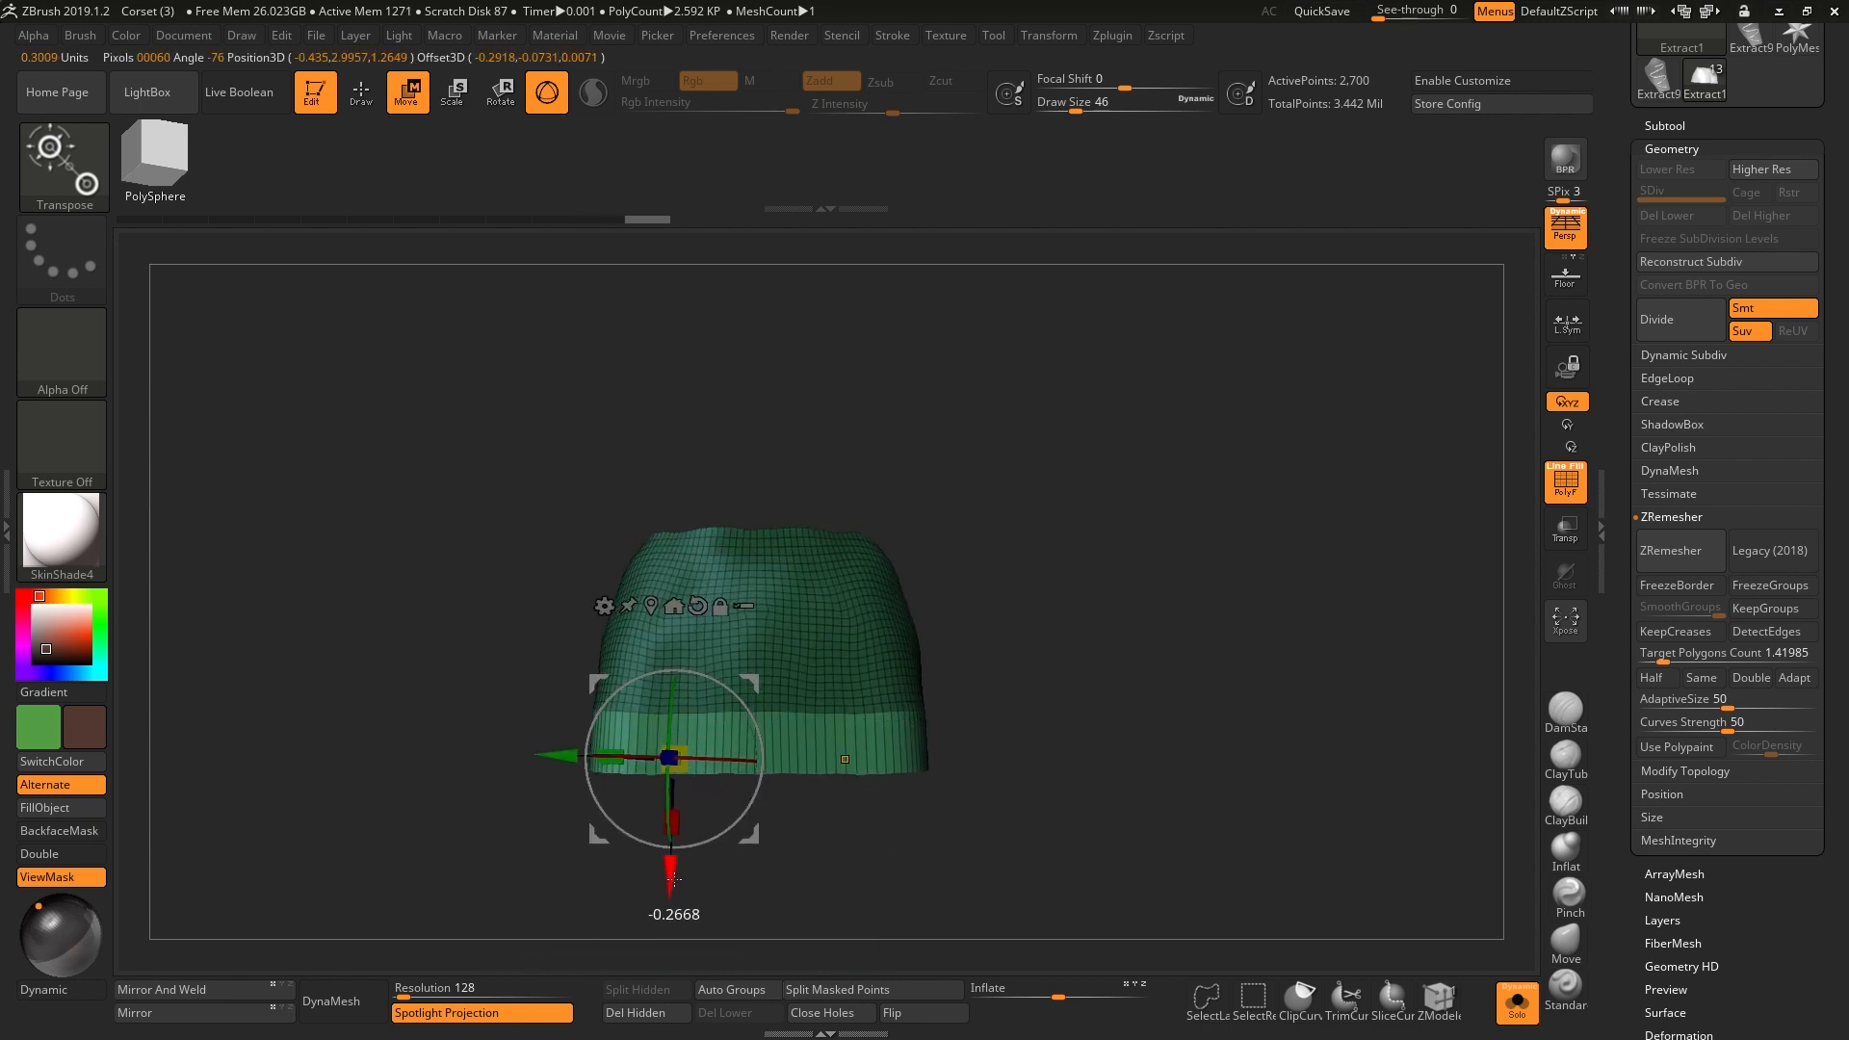
- Extrude the hem loops downward twice, reaching about 3,024 points
{"action": "left_click", "coordinate": [361, 92]}
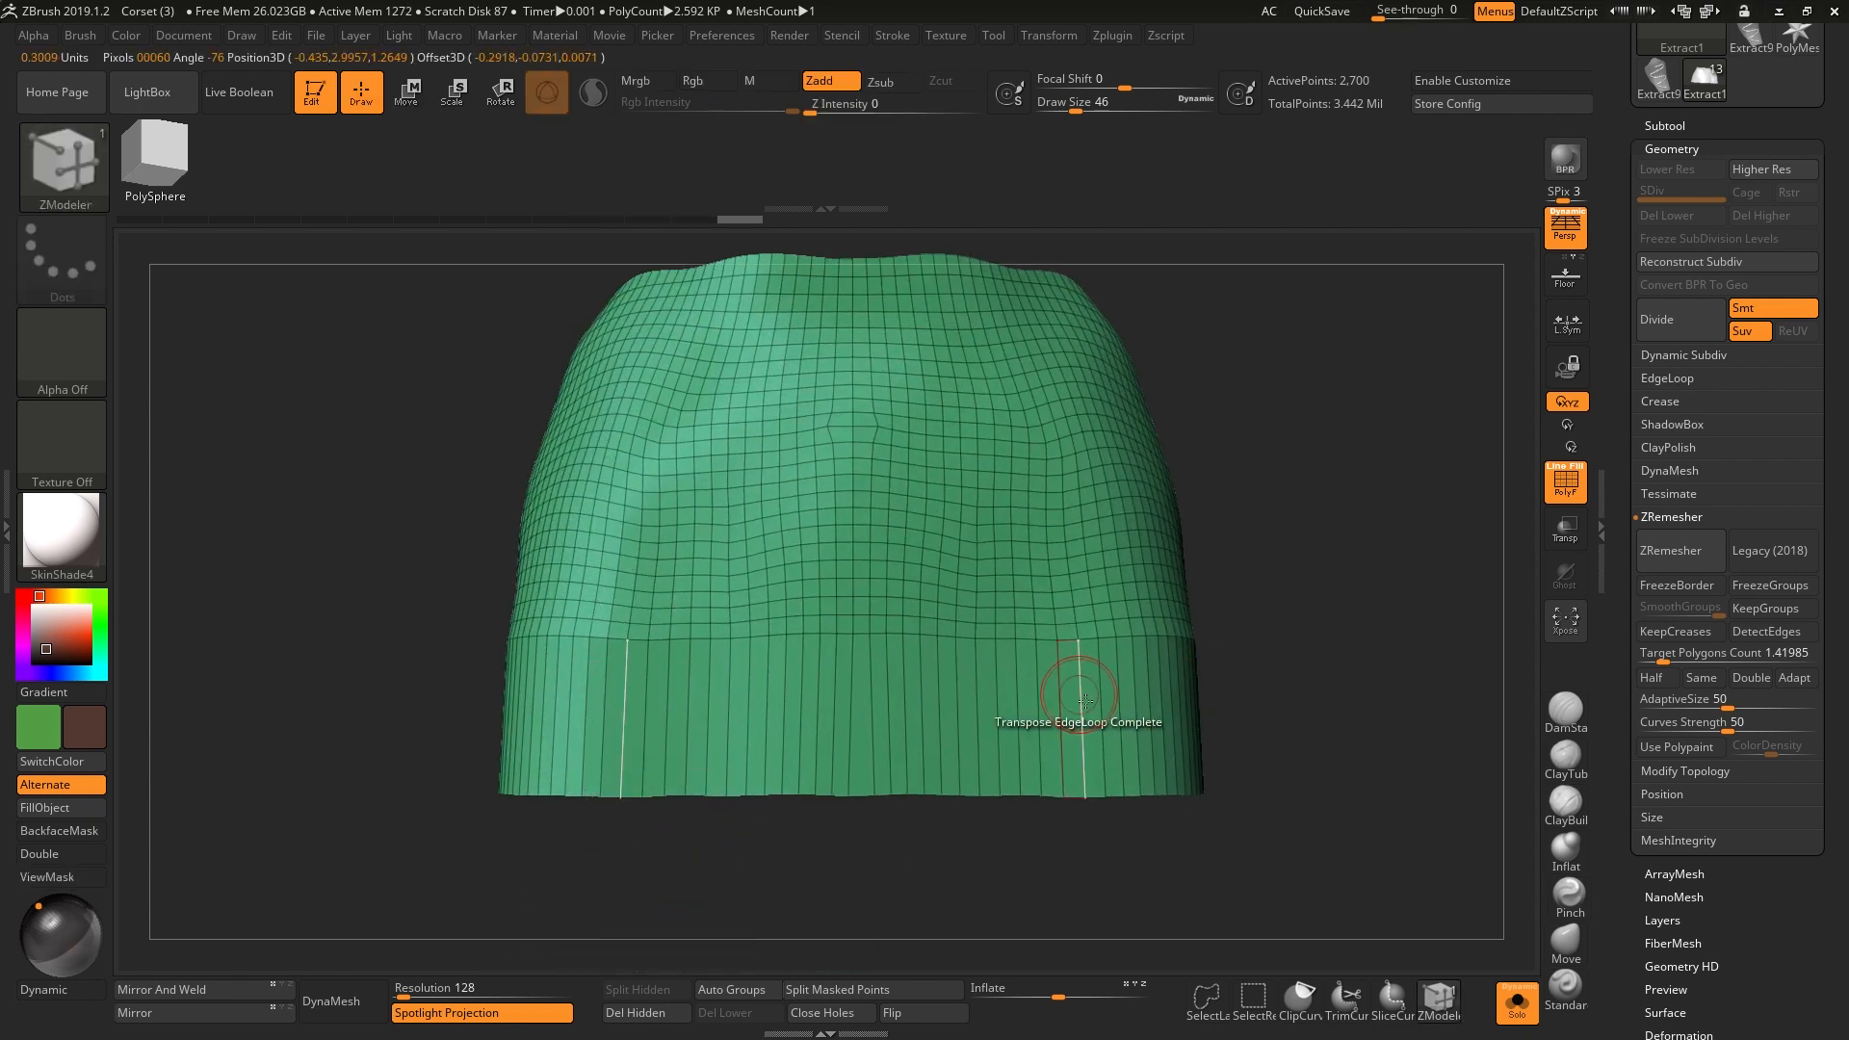
{"action": "left_click", "coordinate": [406, 93]}
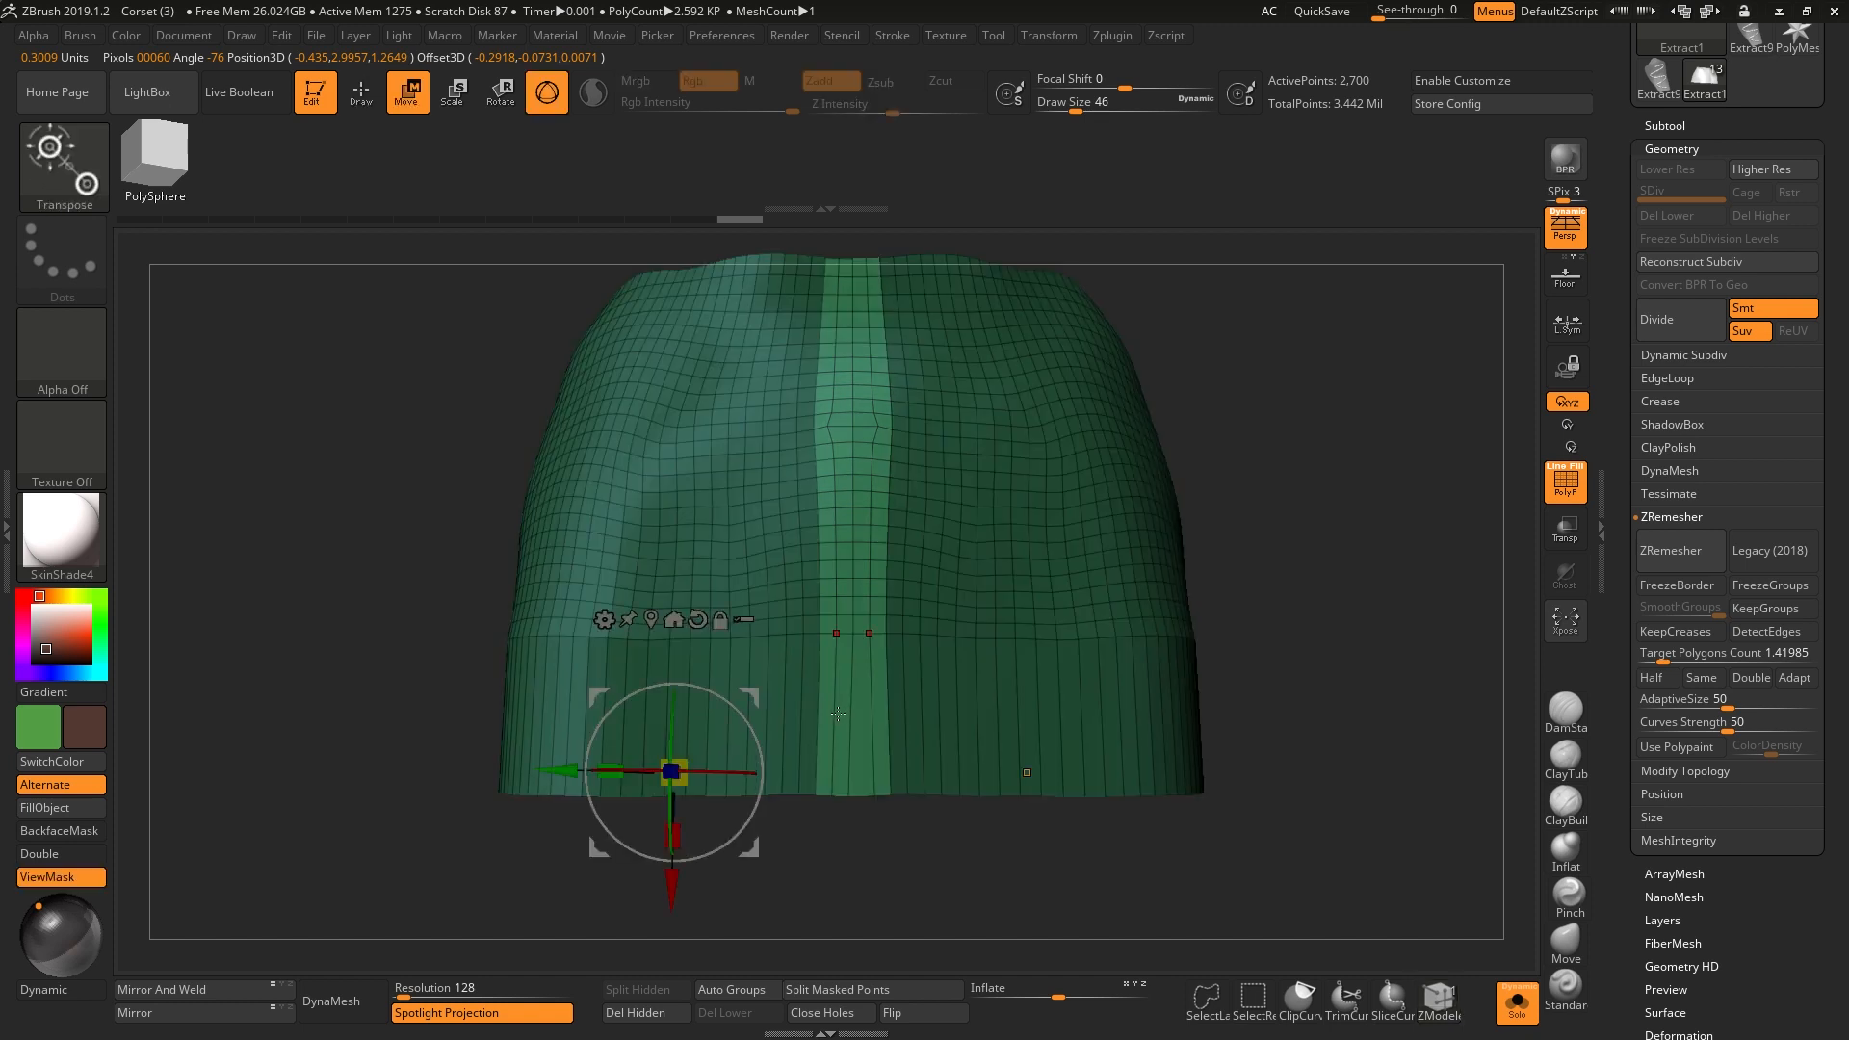
{"action": "left_click", "coordinate": [361, 93]}
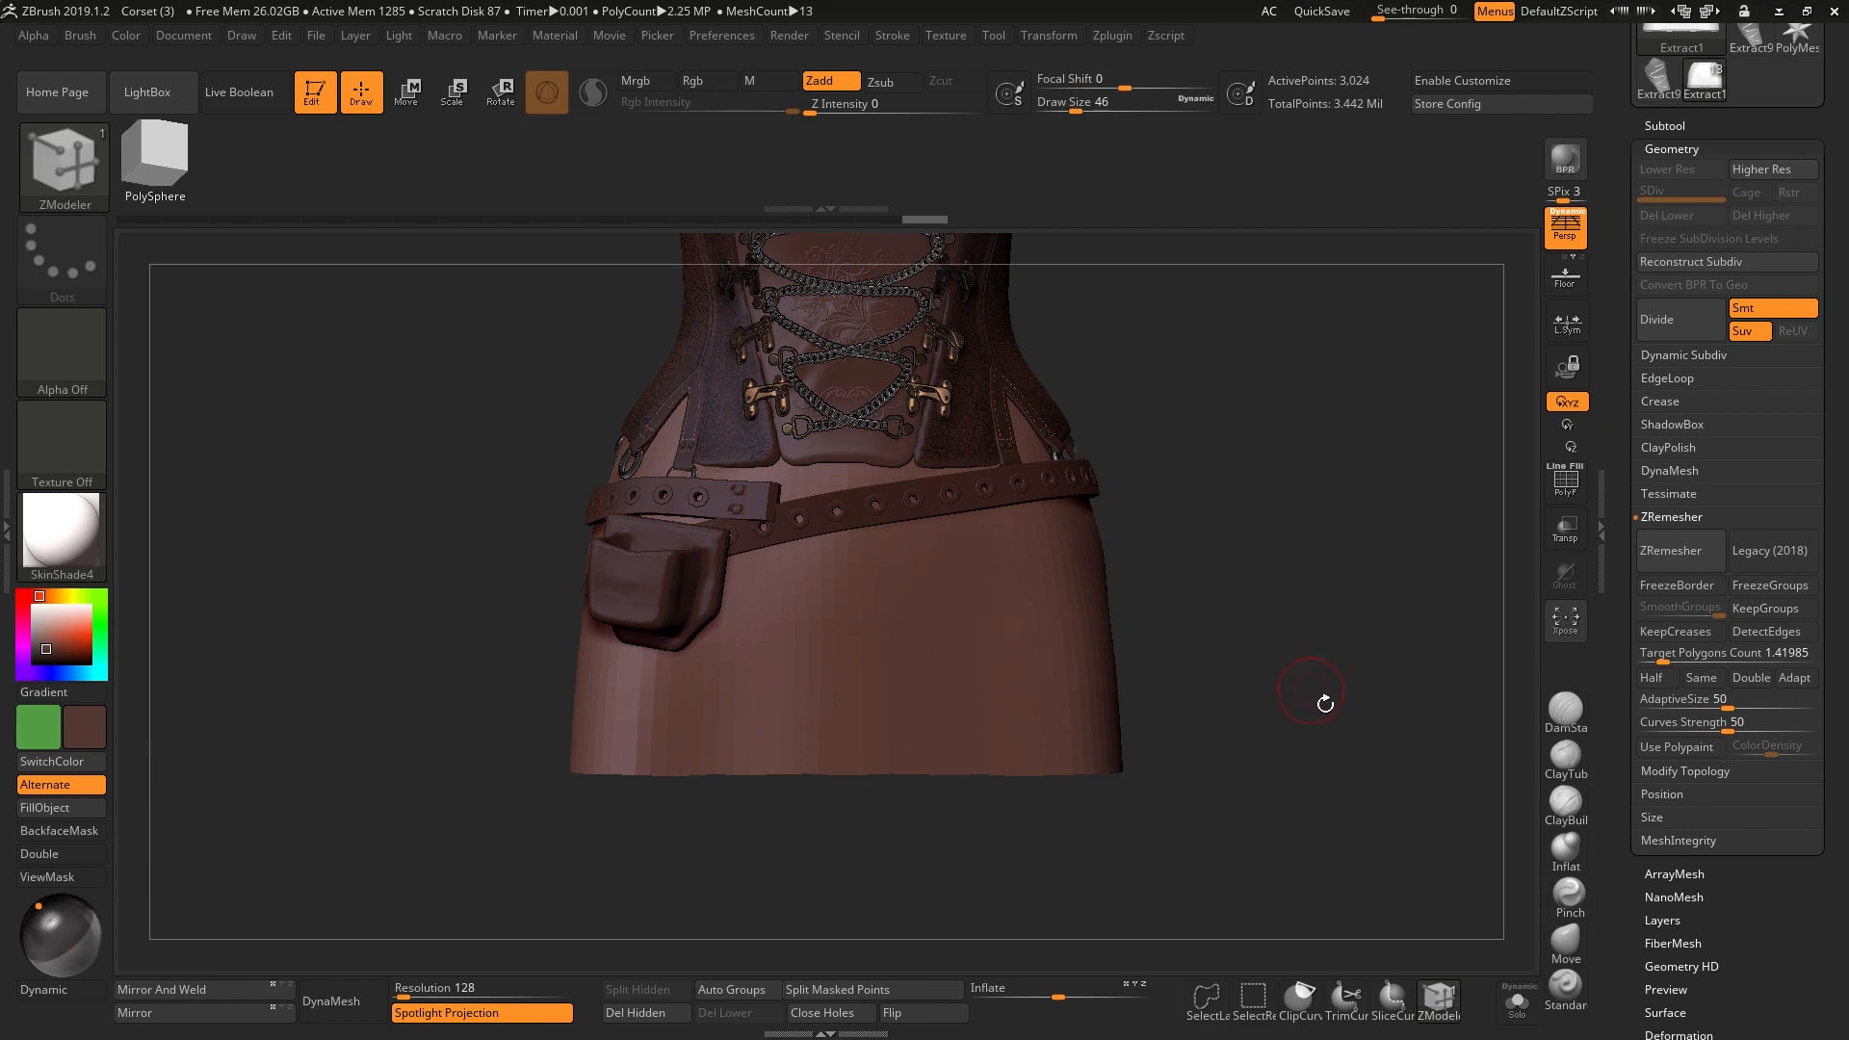
{"action": "mouse_move", "coordinate": [1314, 709]}
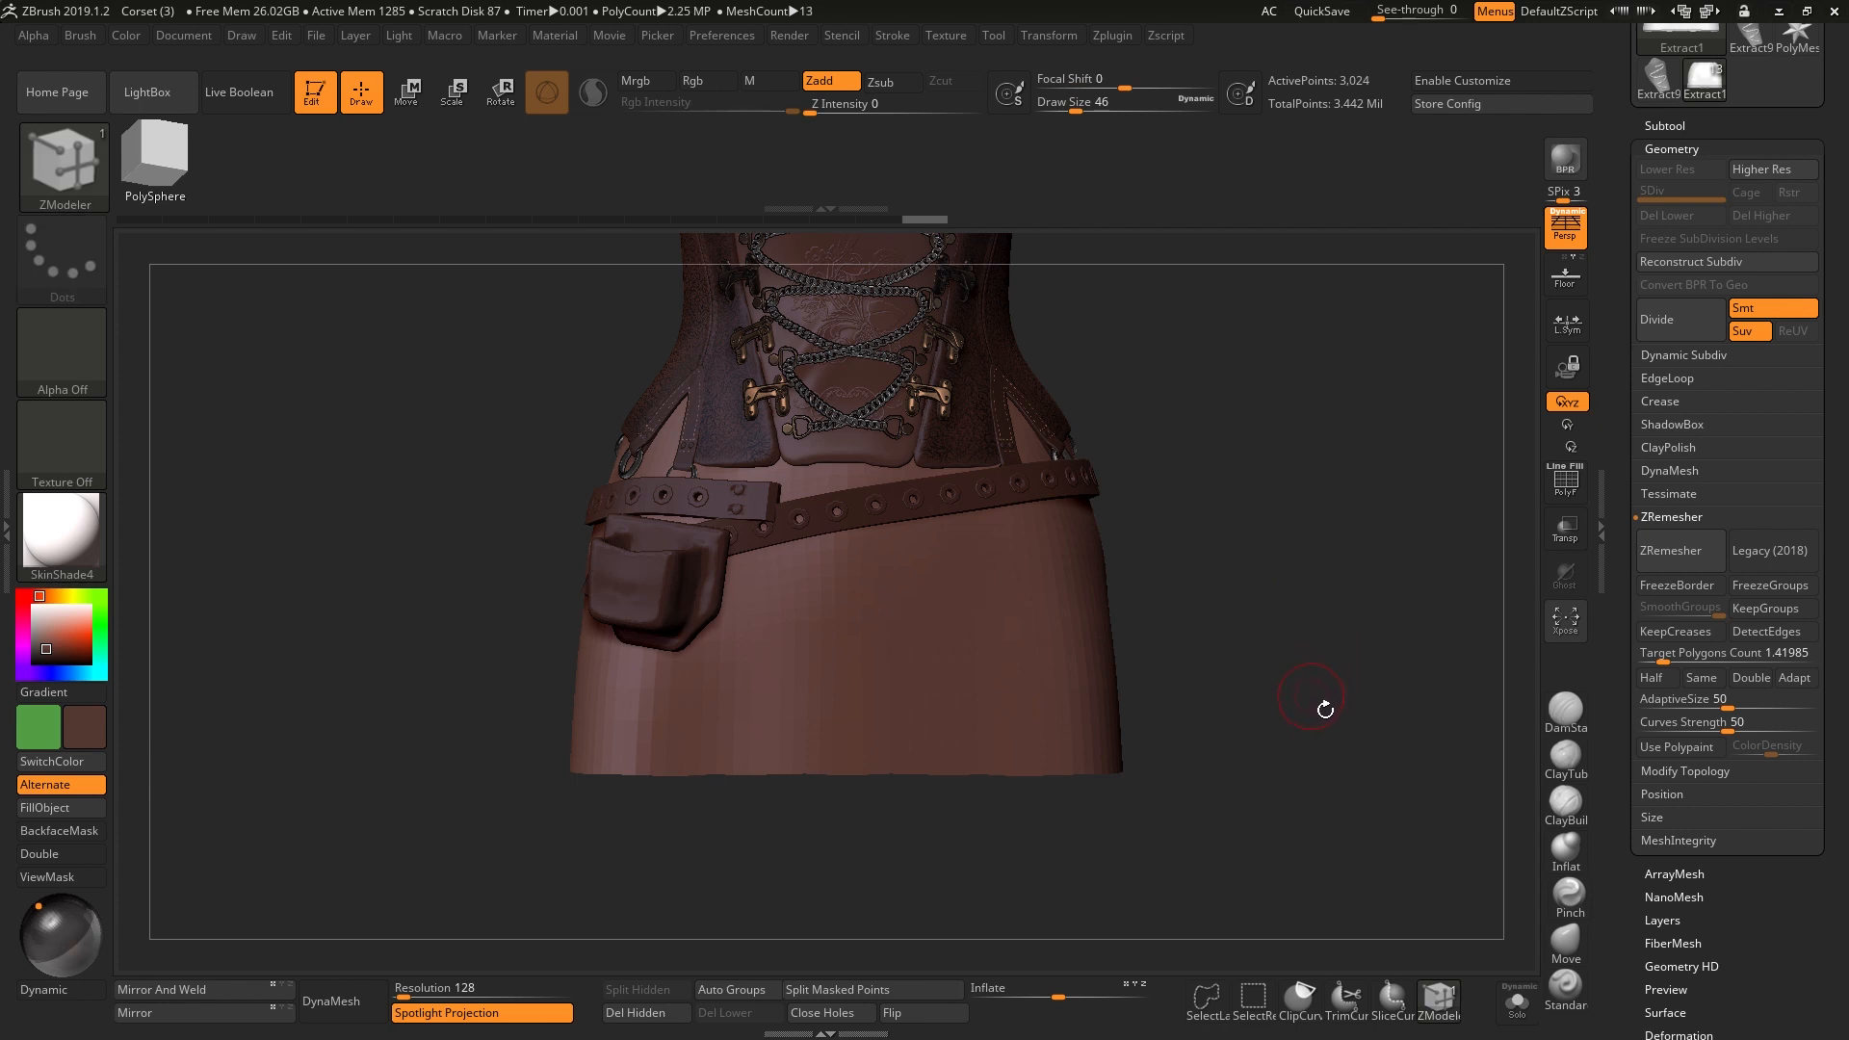